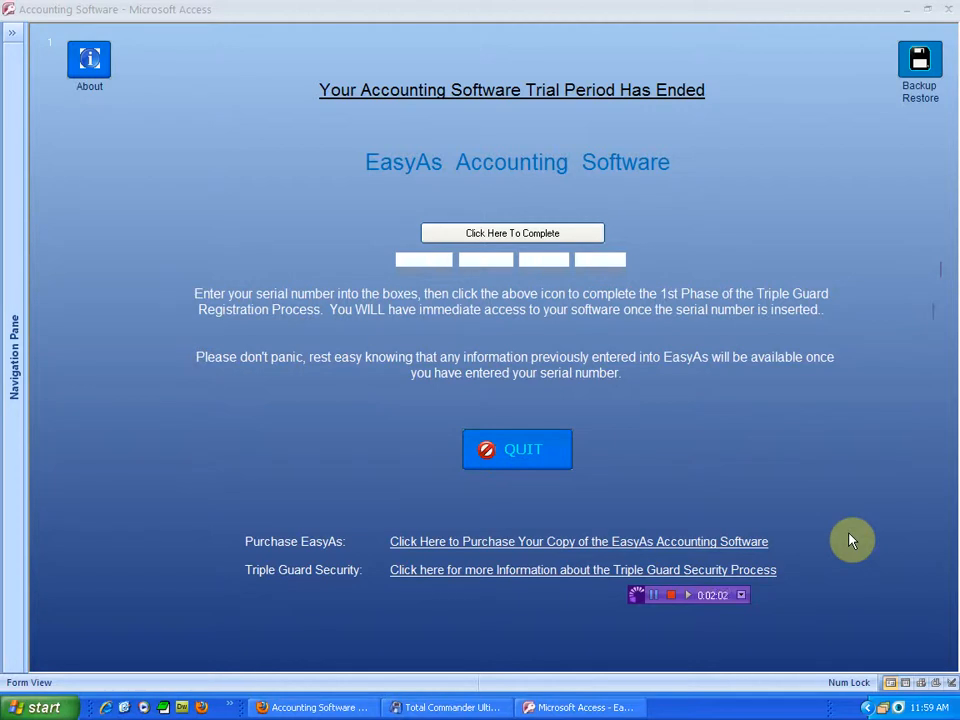
pyautogui.moveTo(527, 342)
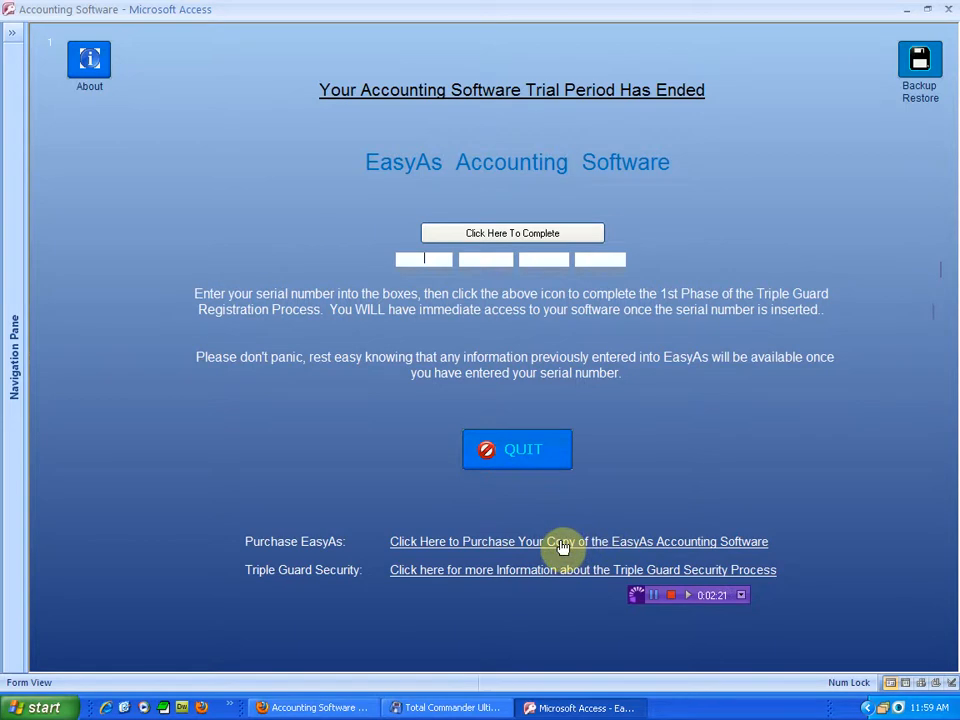
pyautogui.moveTo(562, 545)
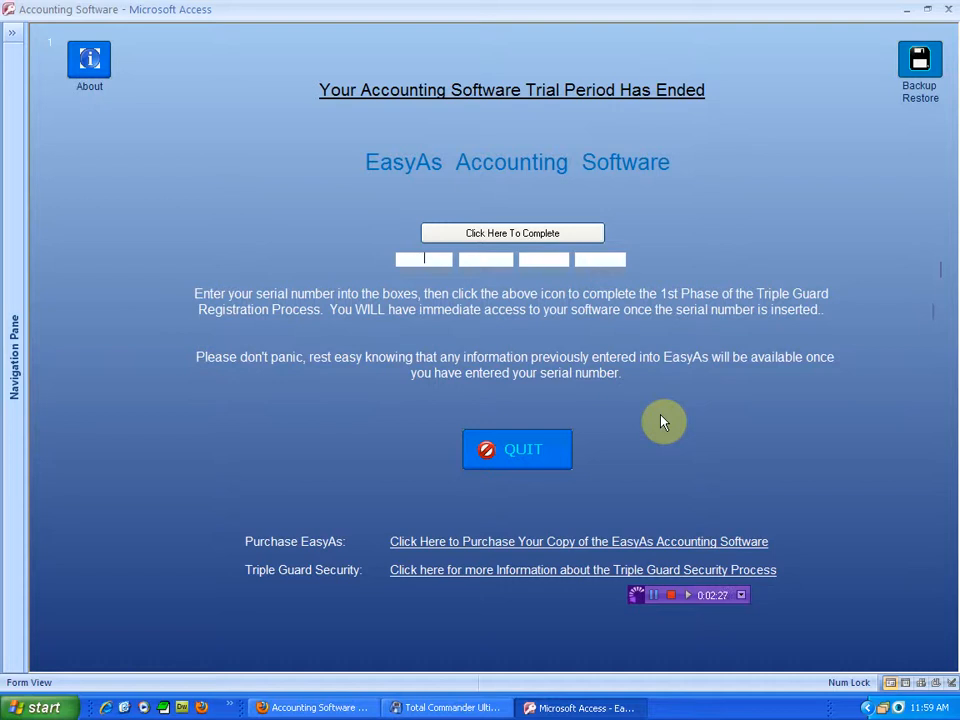
pyautogui.moveTo(536, 577)
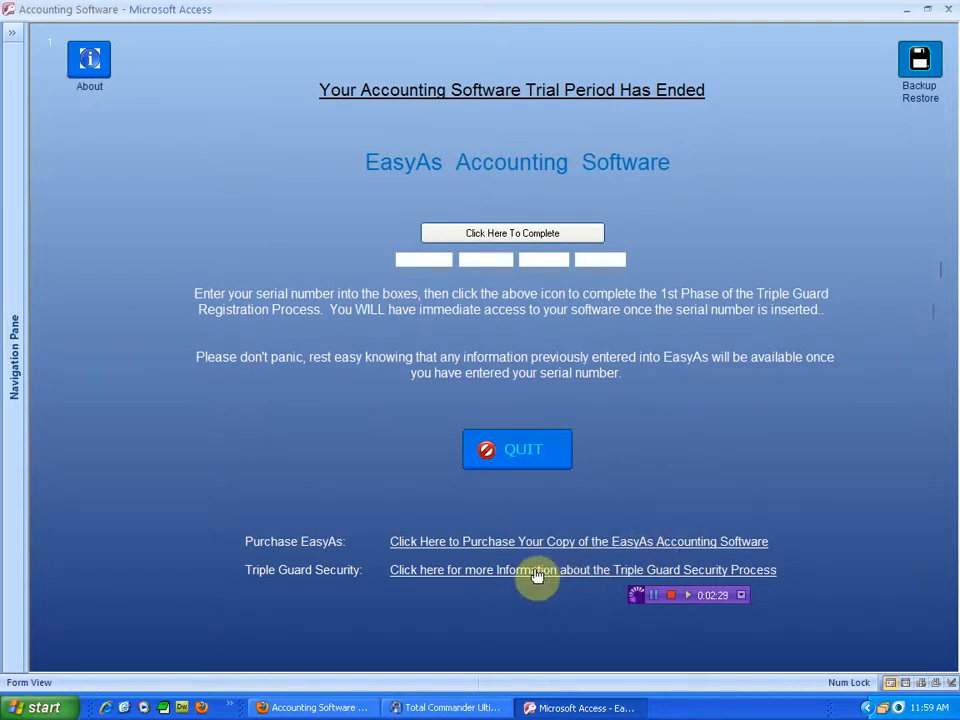
pyautogui.moveTo(537, 573)
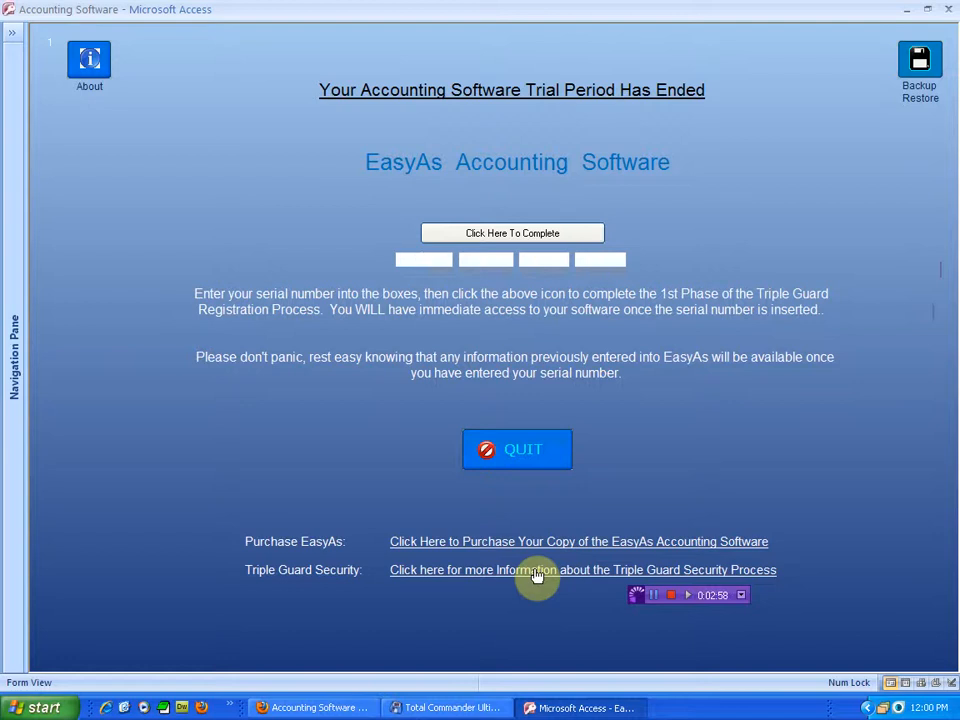
# Step: Open the EasyAs Setup dialog with general, expense, income, defaults and printing settings
pyautogui.click(424, 259)
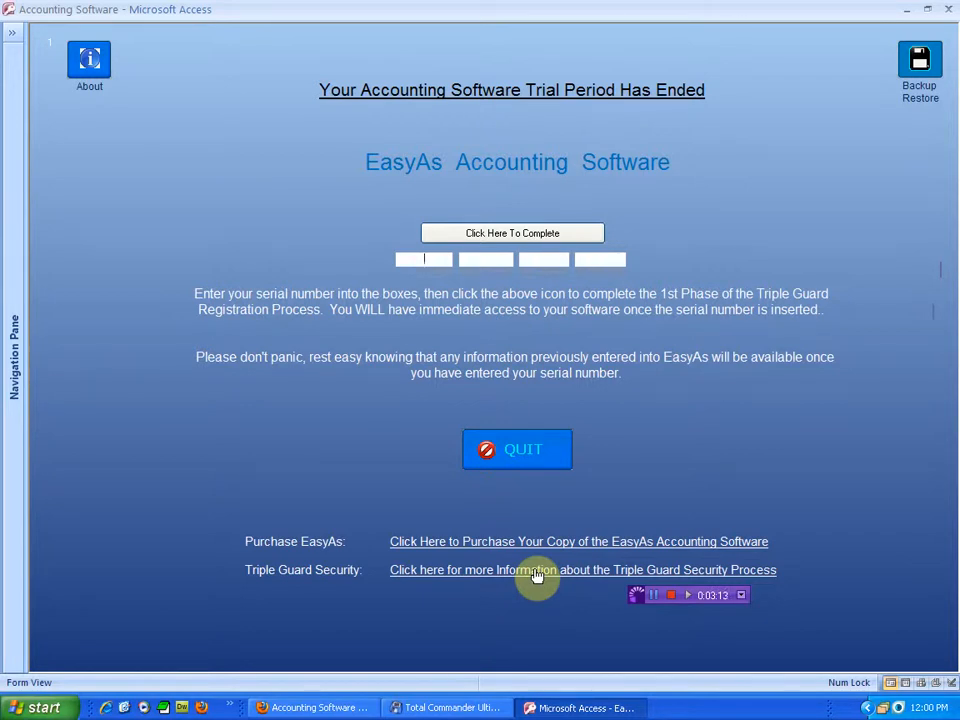
pyautogui.moveTo(405, 560)
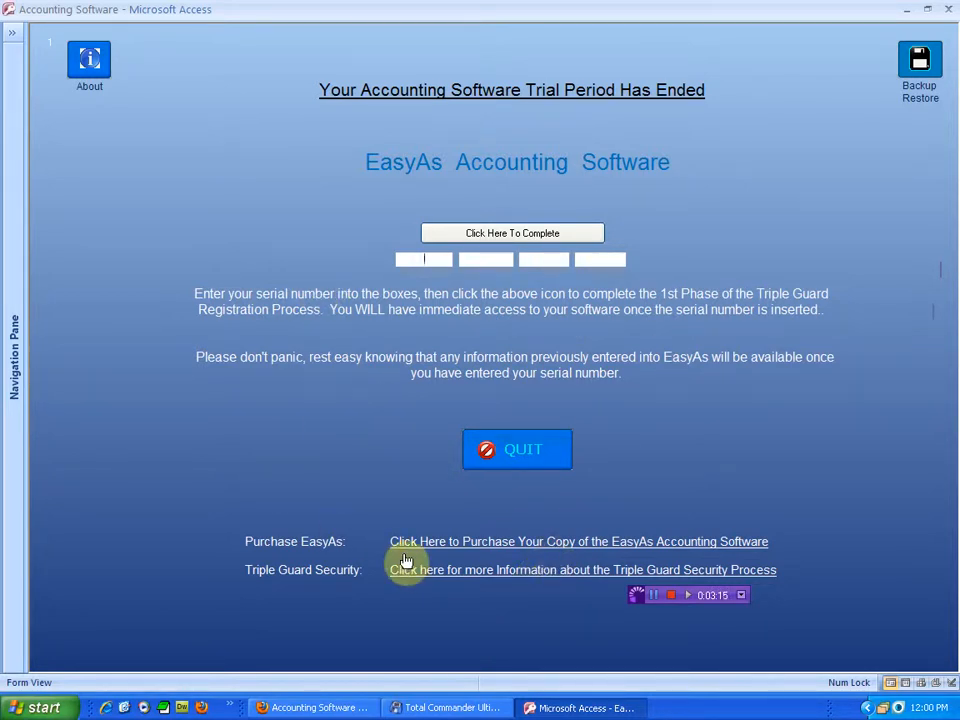
pyautogui.moveTo(406, 560)
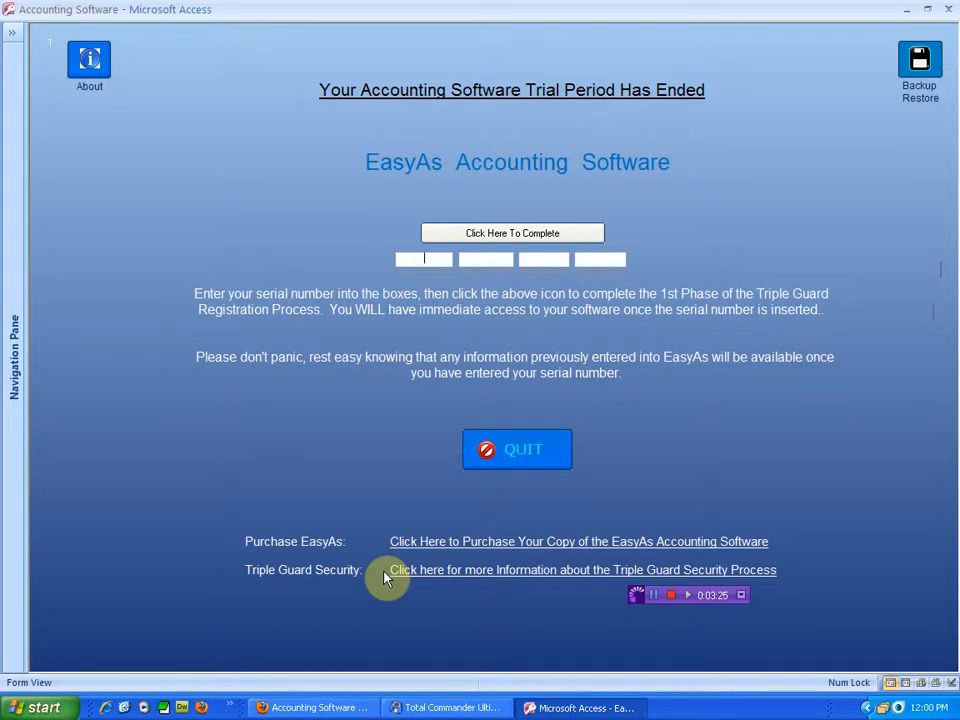
pyautogui.moveTo(695, 640)
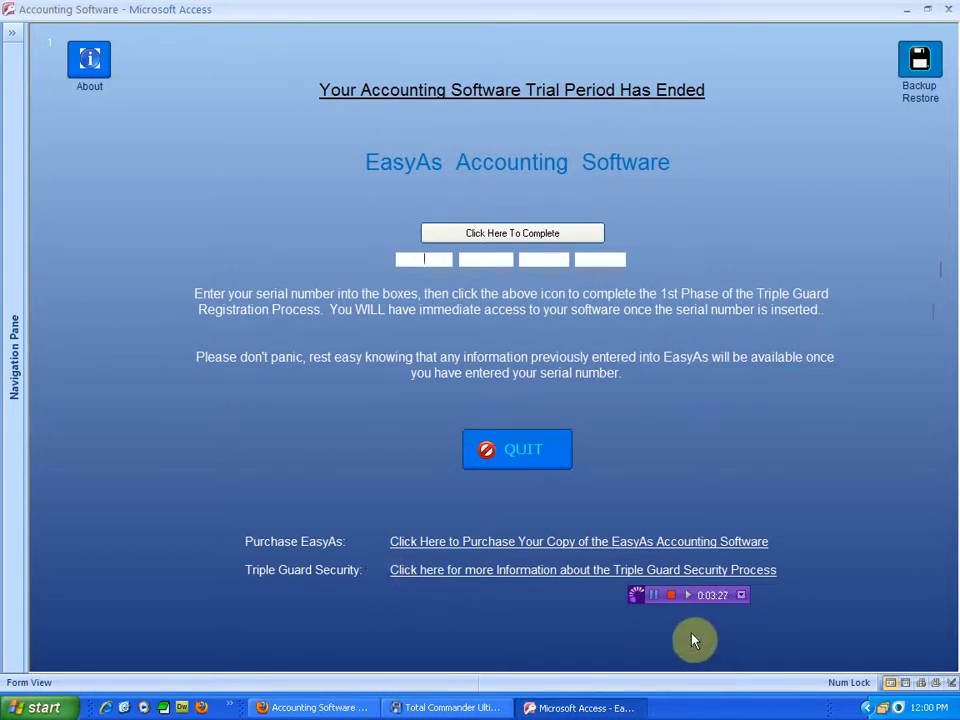
pyautogui.click(512, 233)
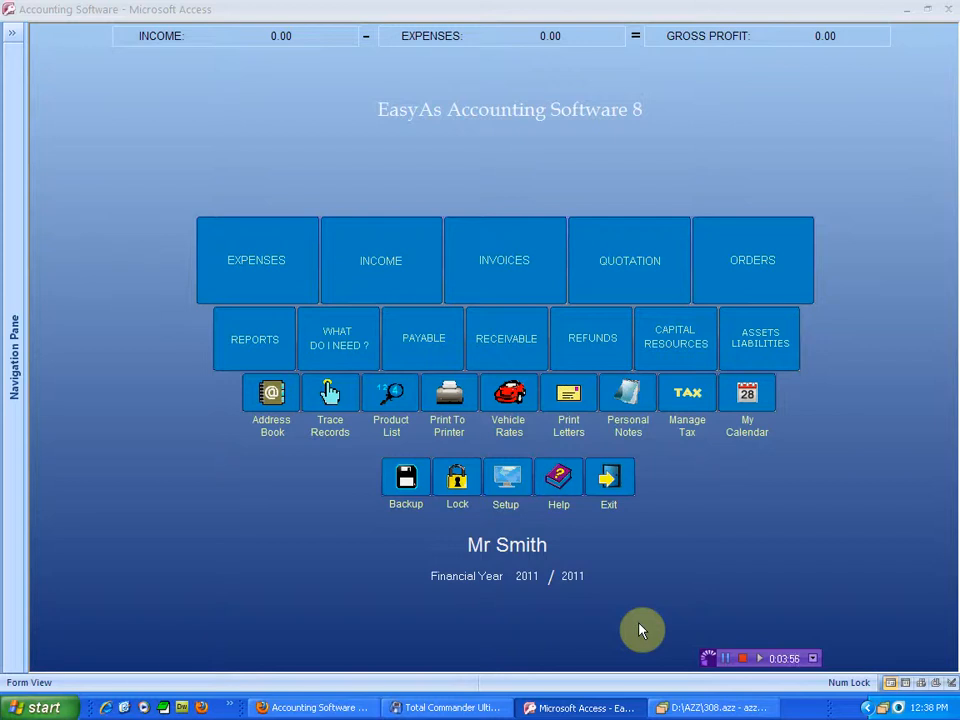
pyautogui.moveTo(594, 599)
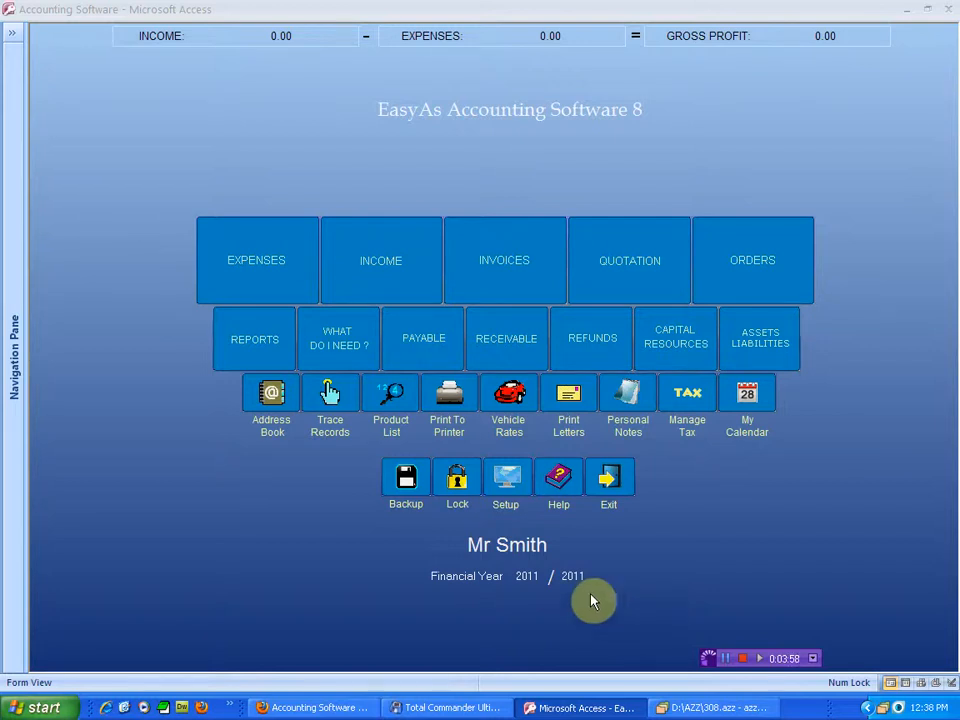
pyautogui.moveTo(520, 527)
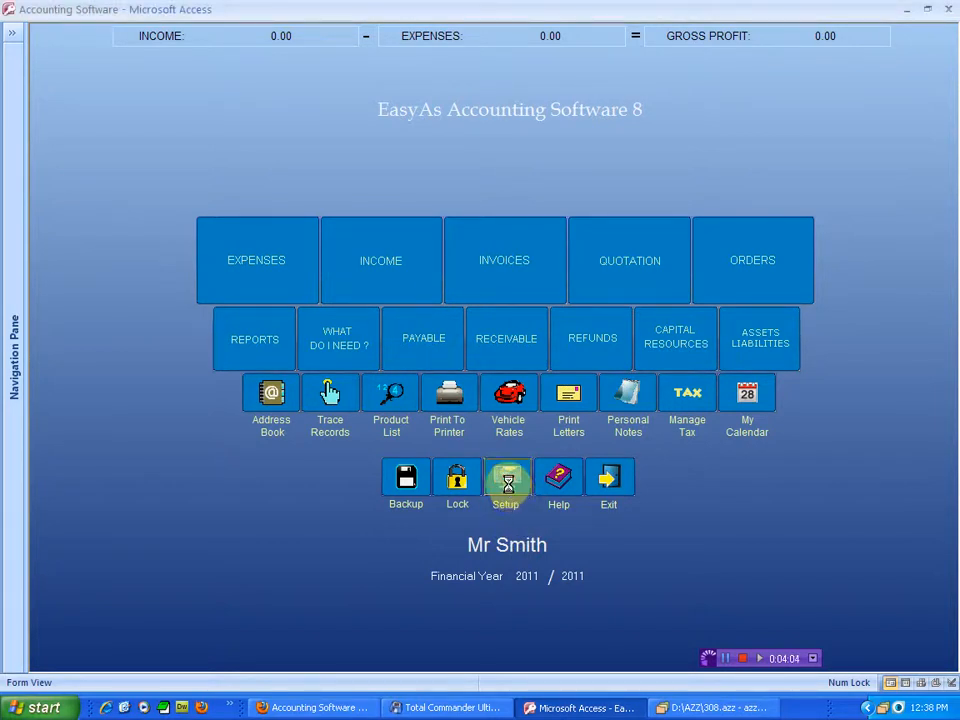
pyautogui.click(506, 481)
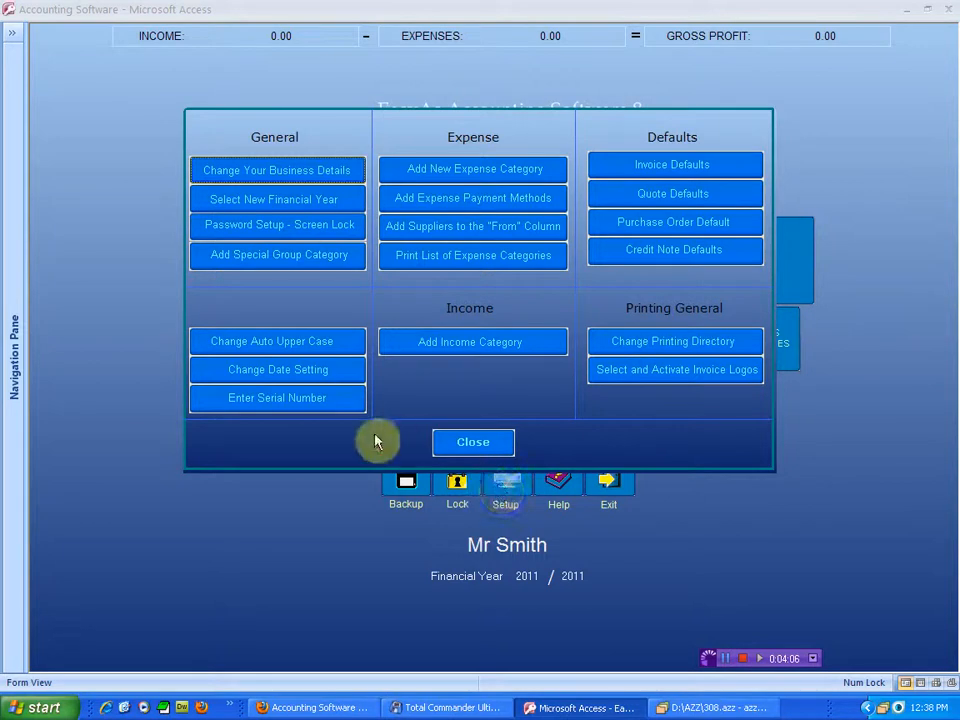
pyautogui.moveTo(278, 409)
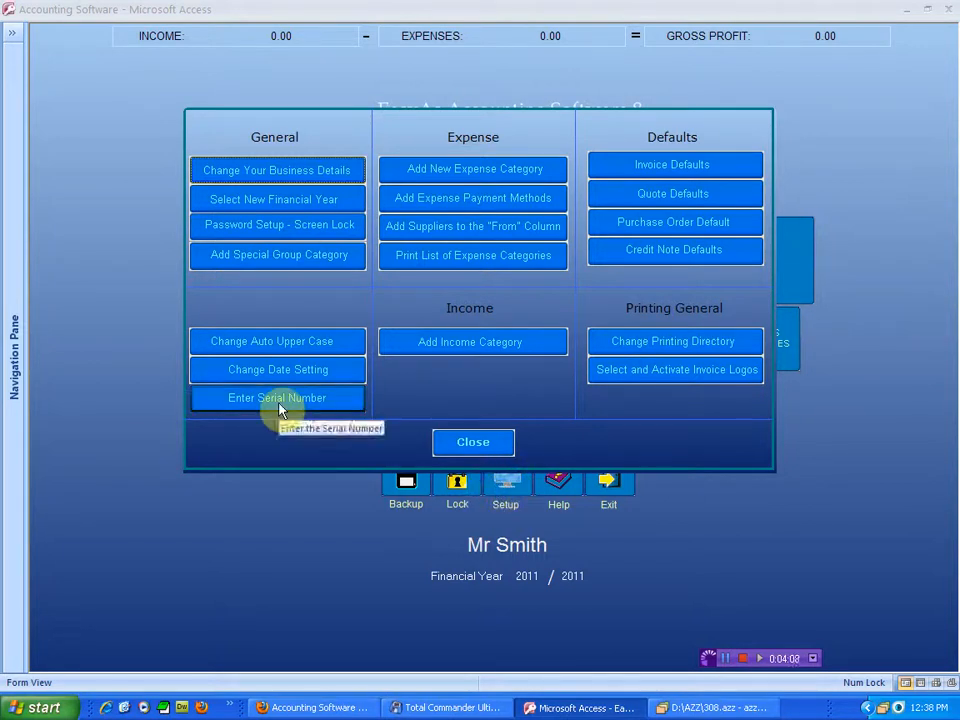
pyautogui.moveTo(294, 438)
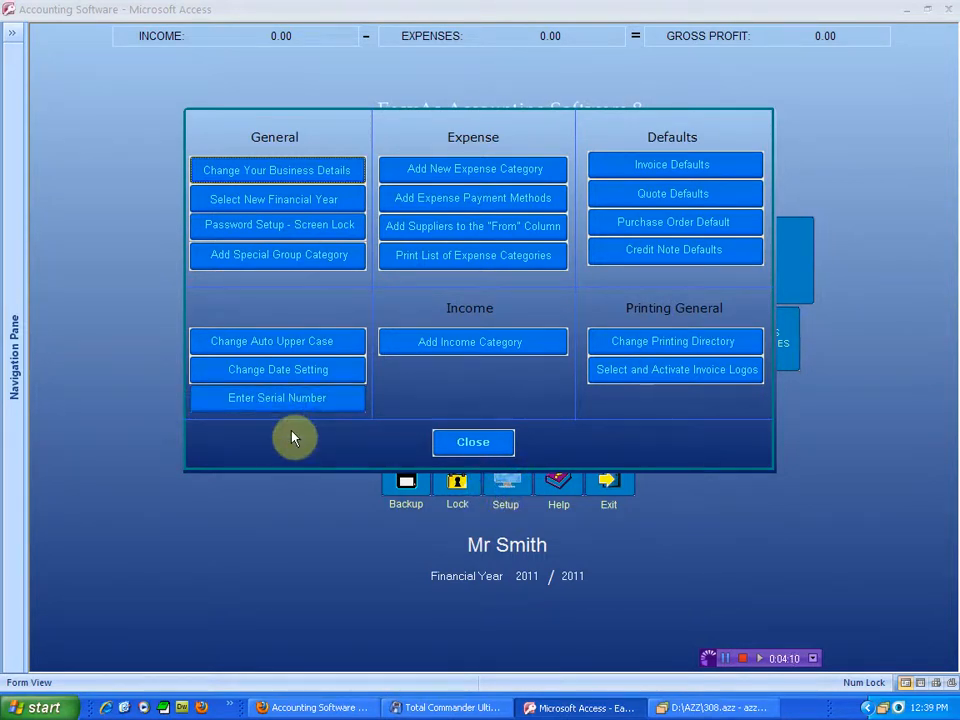
# Step: Open the serial number entry form, then close it without entering a key
pyautogui.click(277, 398)
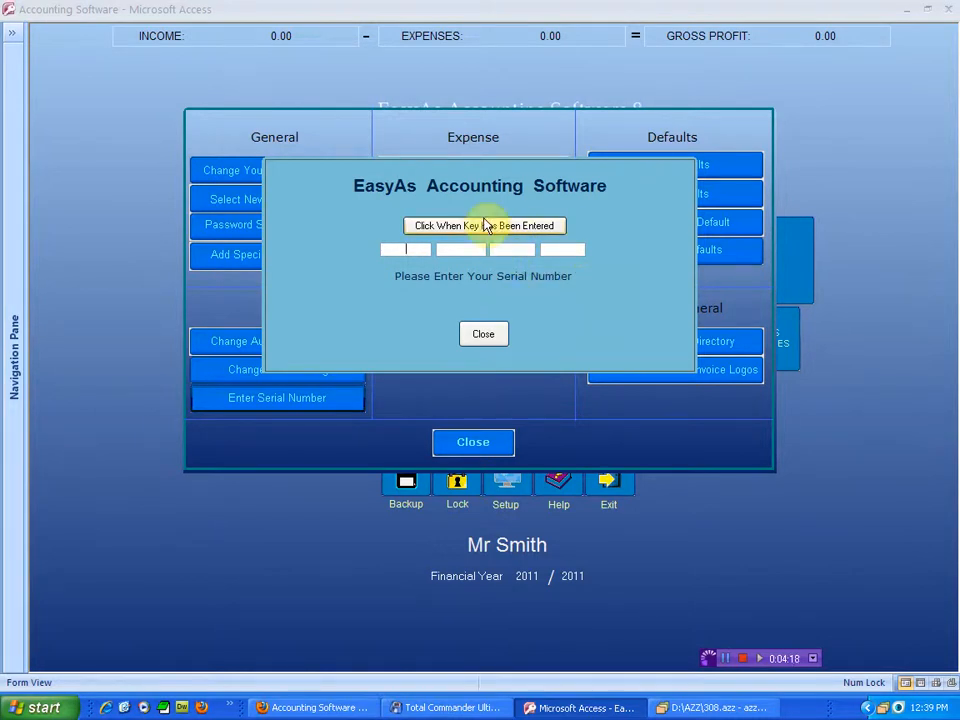
pyautogui.moveTo(558, 310)
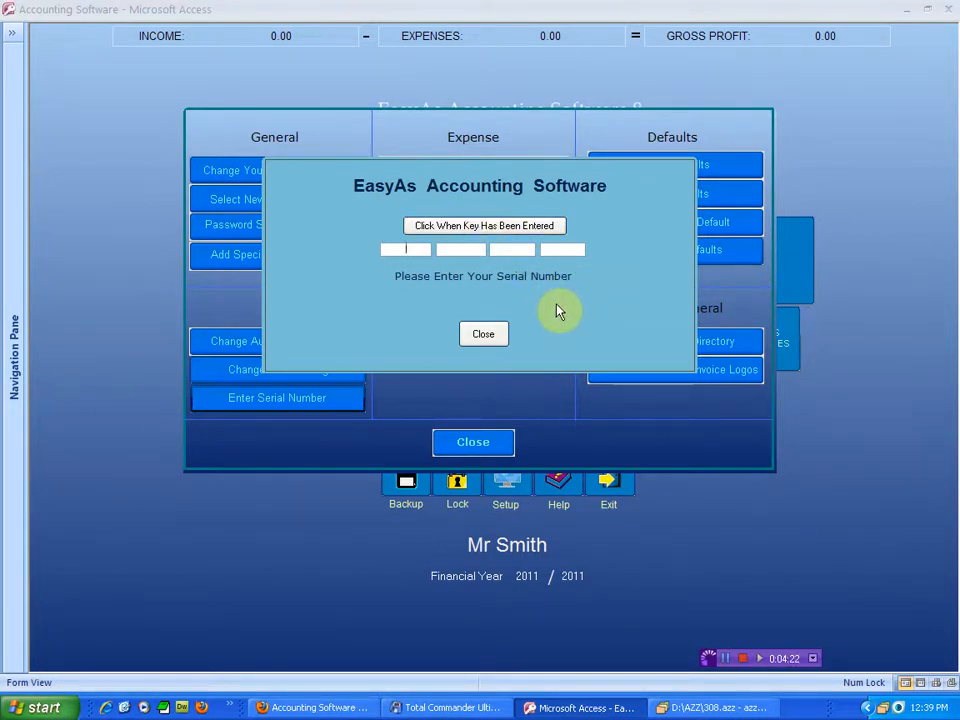
pyautogui.click(483, 333)
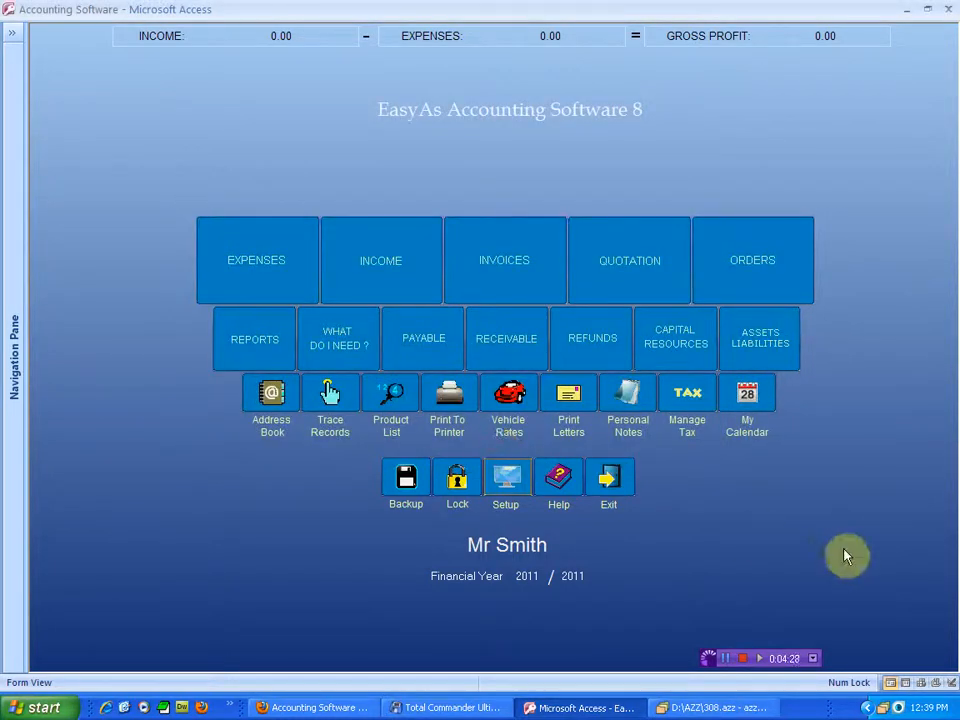